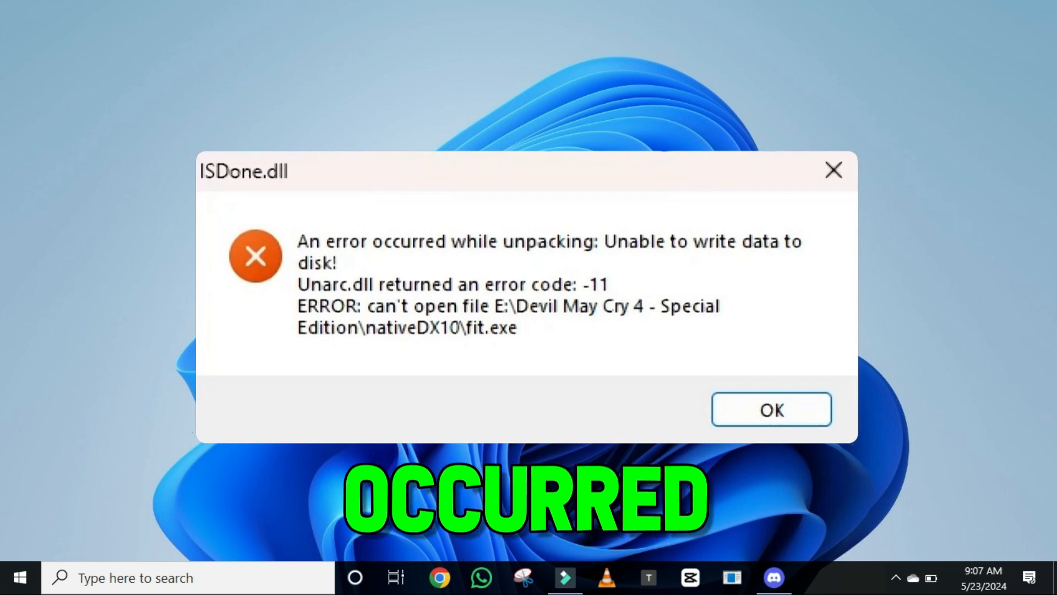
Dismiss the ISDone.dll unpacking error dialog with OK
click(771, 408)
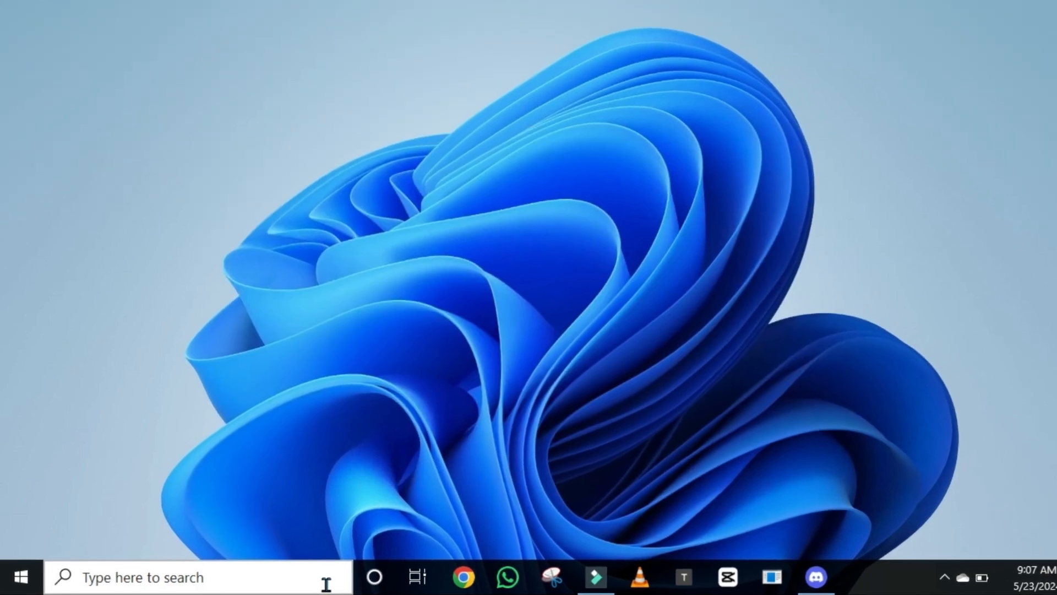
Search for 'pc' and reach This PC's advanced system settings in System Properties
text(pc)
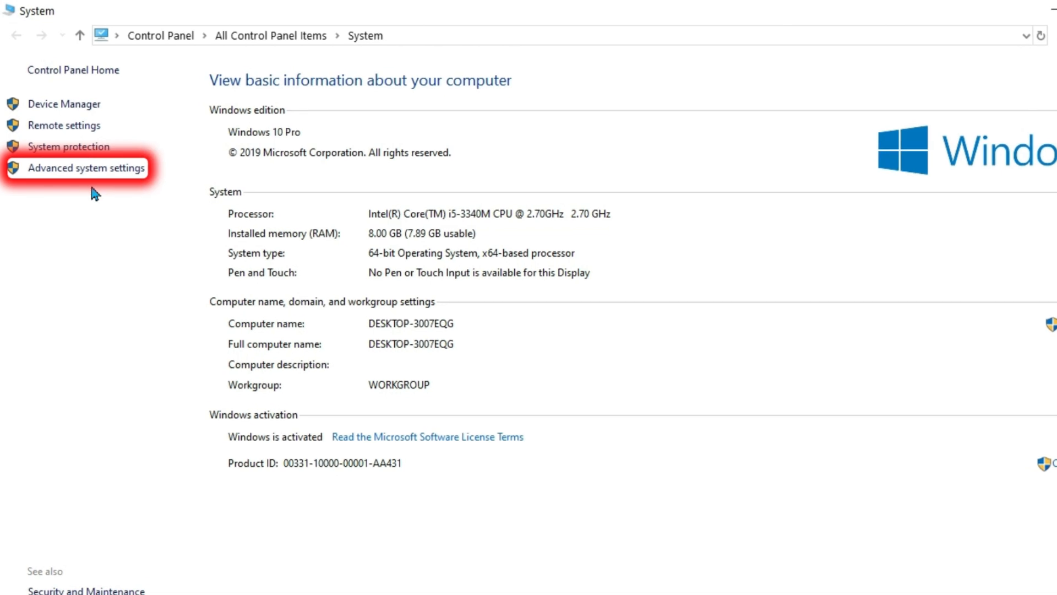
click(76, 167)
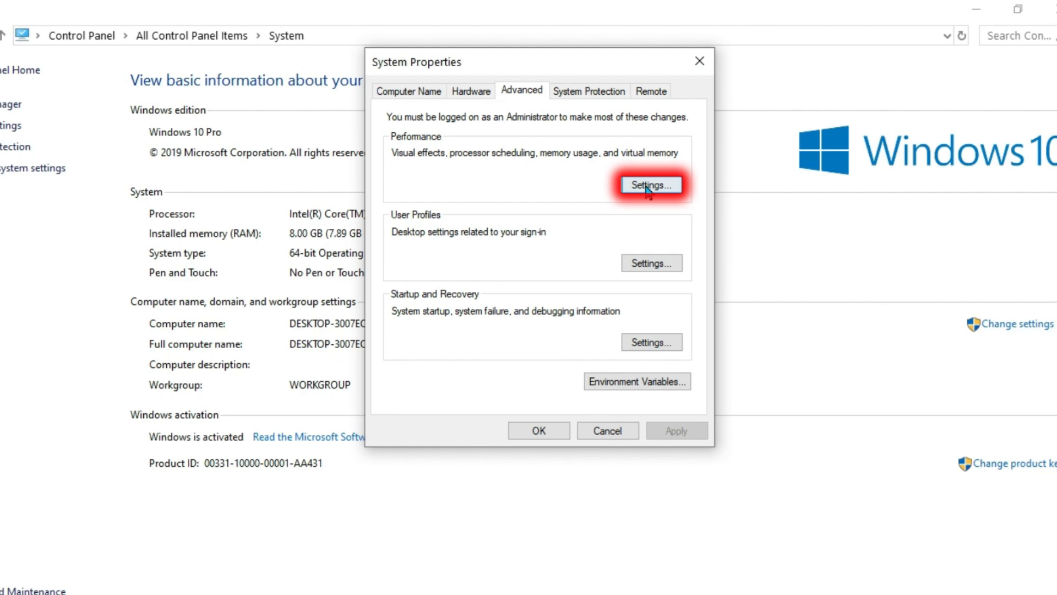
Go through Performance Settings' Advanced options into the Virtual Memory change window
click(650, 185)
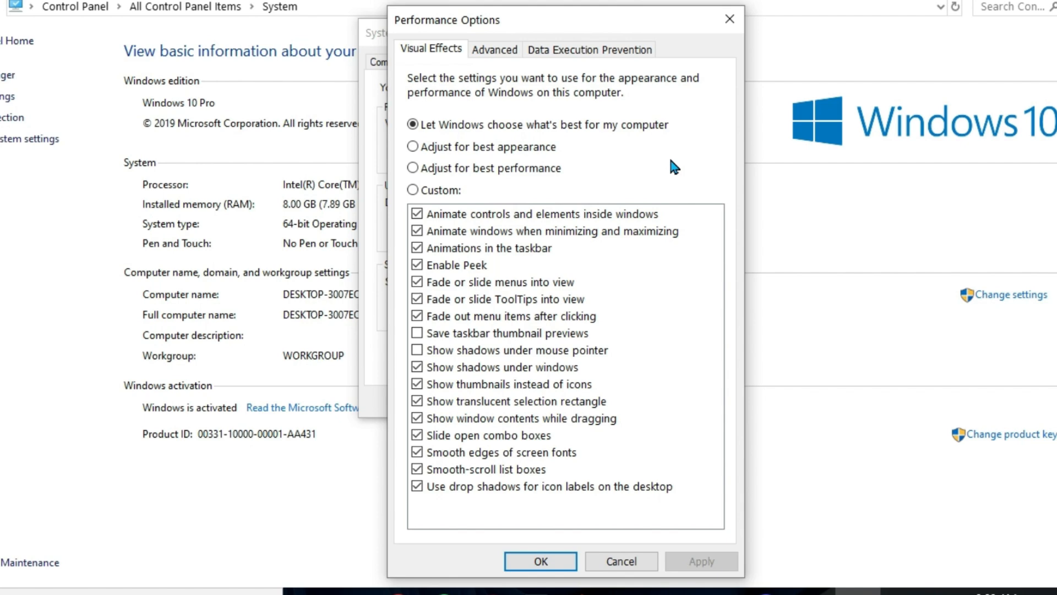
click(494, 50)
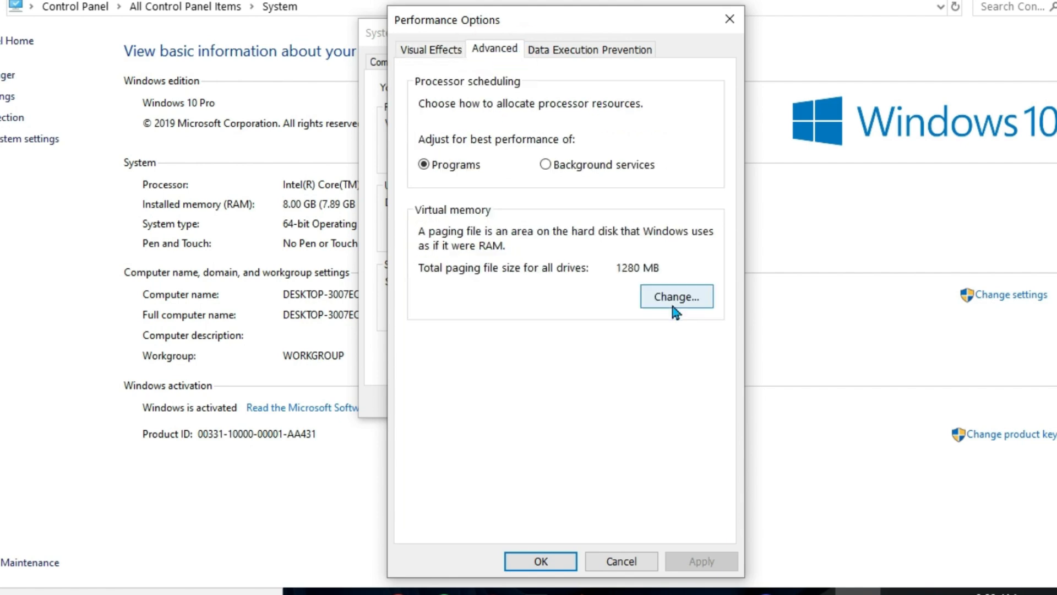
click(676, 297)
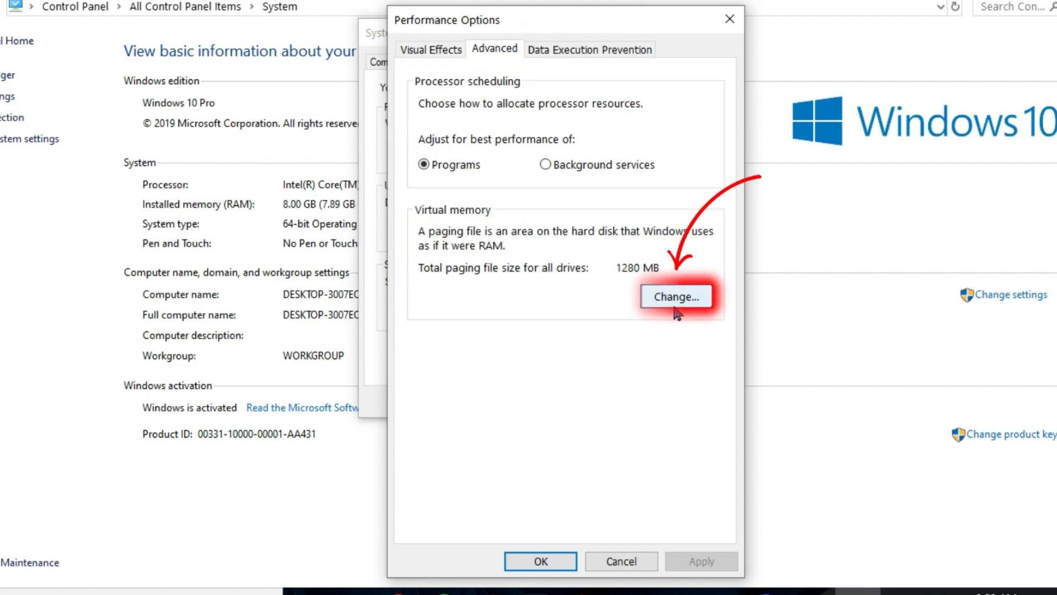
click(676, 295)
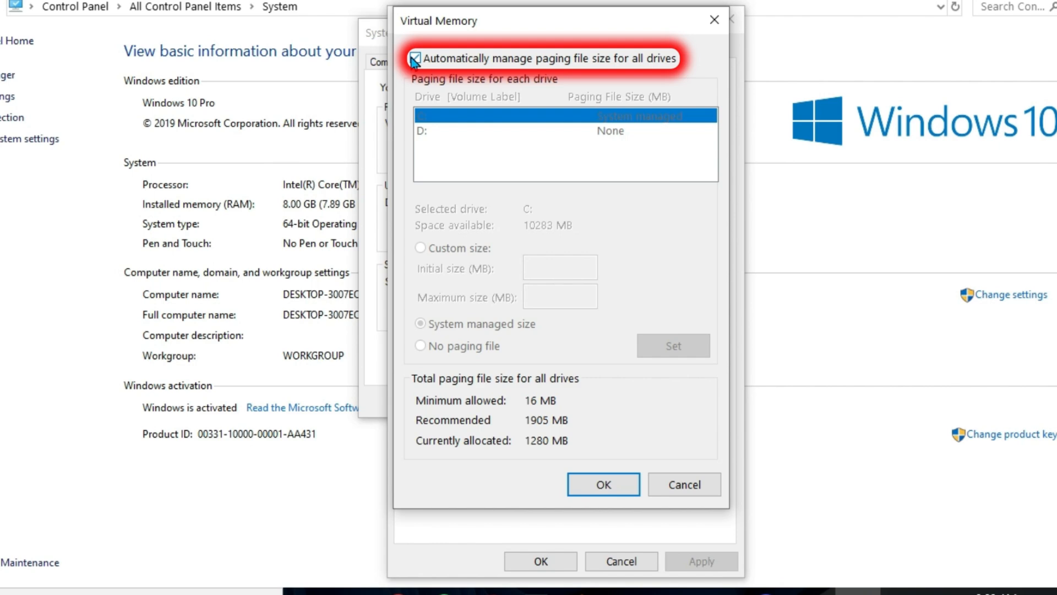
Disable automatic paging management and set C: to custom size 100 MB initial, 10000 MB maximum
click(414, 59)
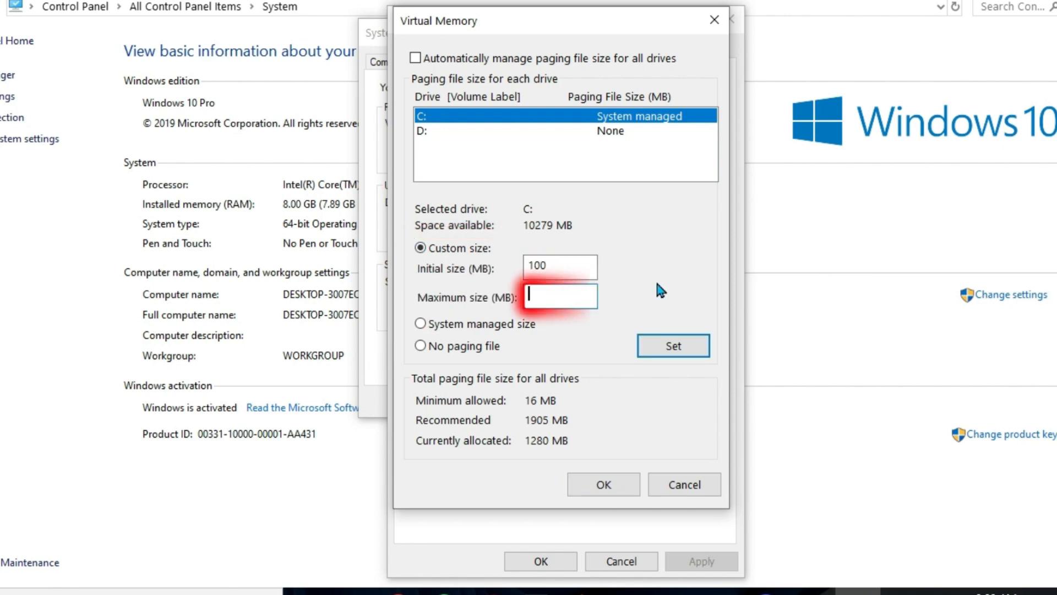
text(10000)
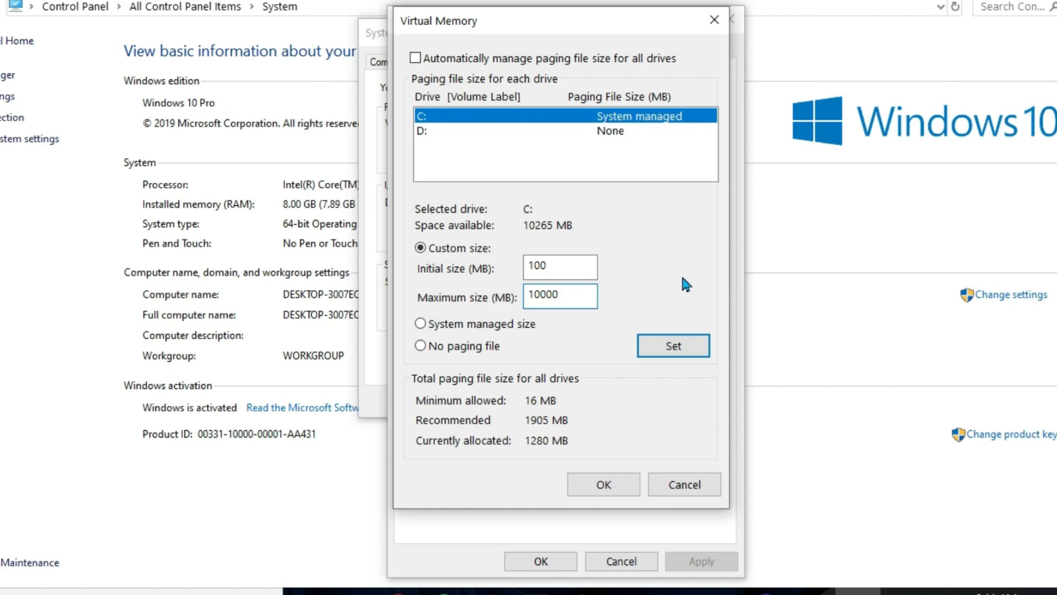
click(604, 484)
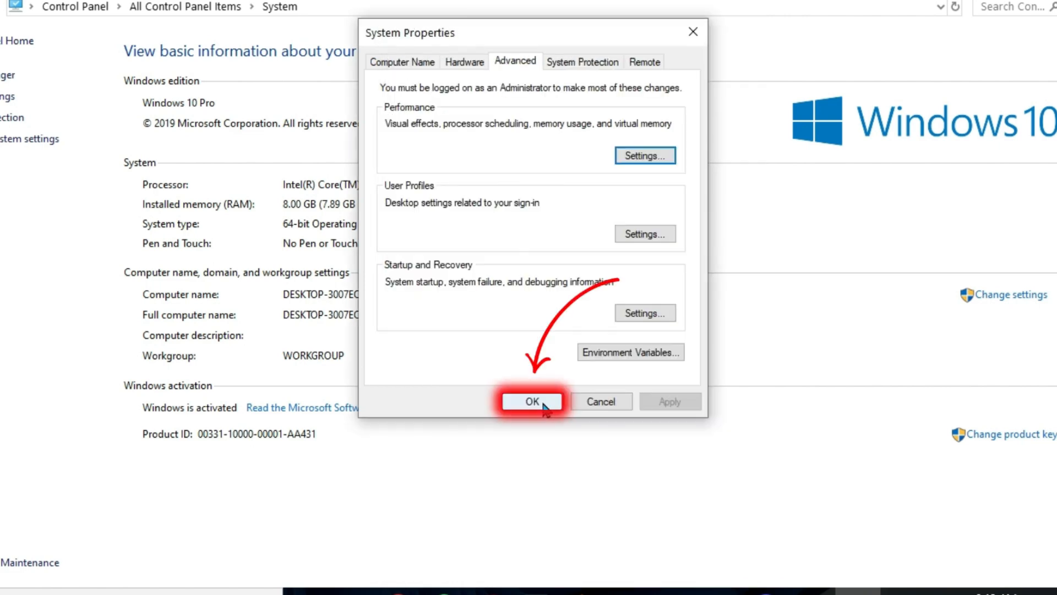